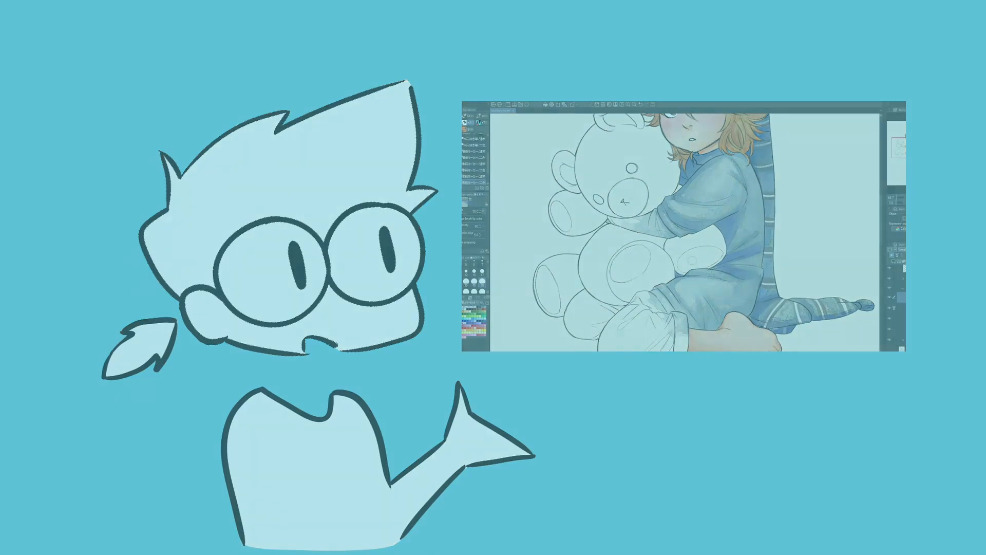
Step: In Preferences > File, enable 'Save files as a background process' and 'Show save status as pop-up'
click(18, 12)
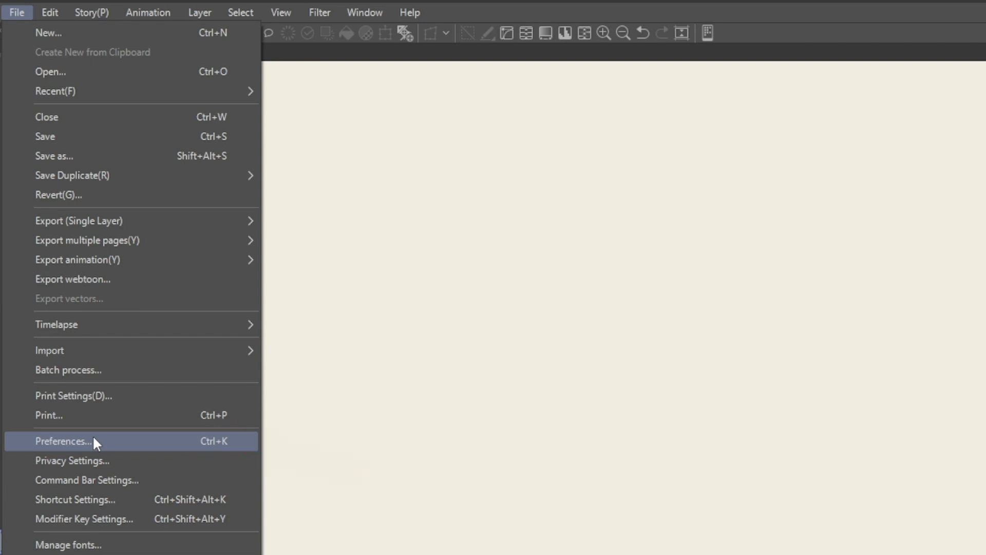
click(64, 440)
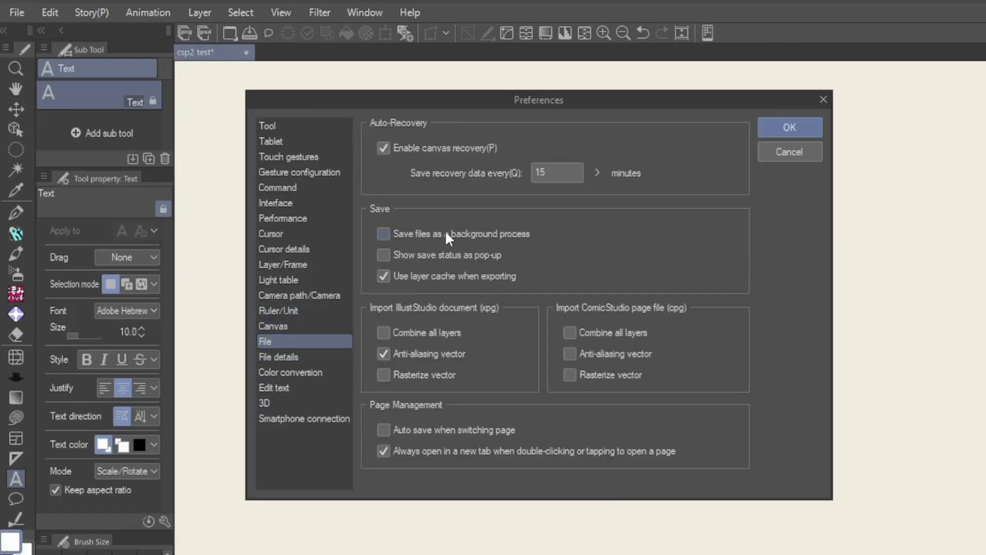
click(383, 233)
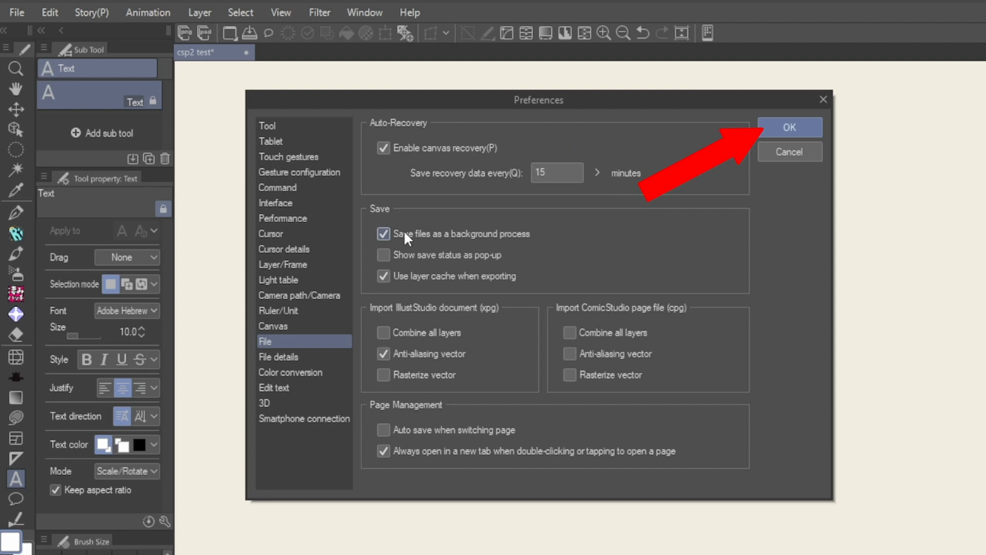
click(789, 128)
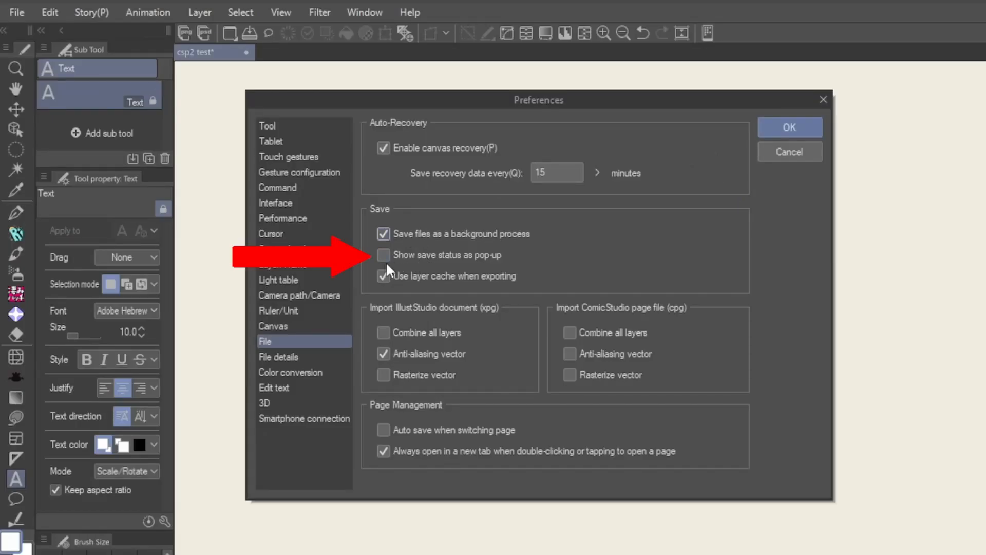
click(383, 255)
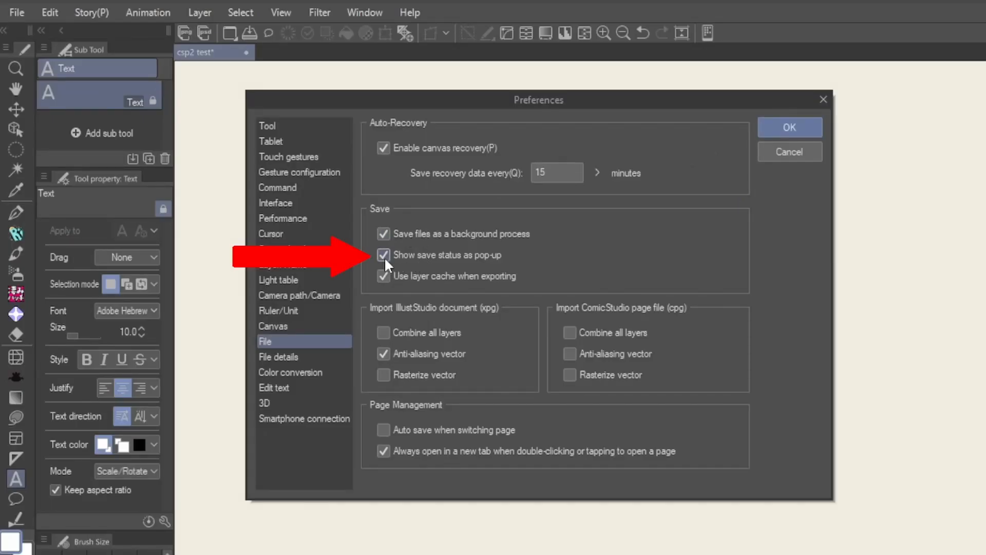
click(789, 128)
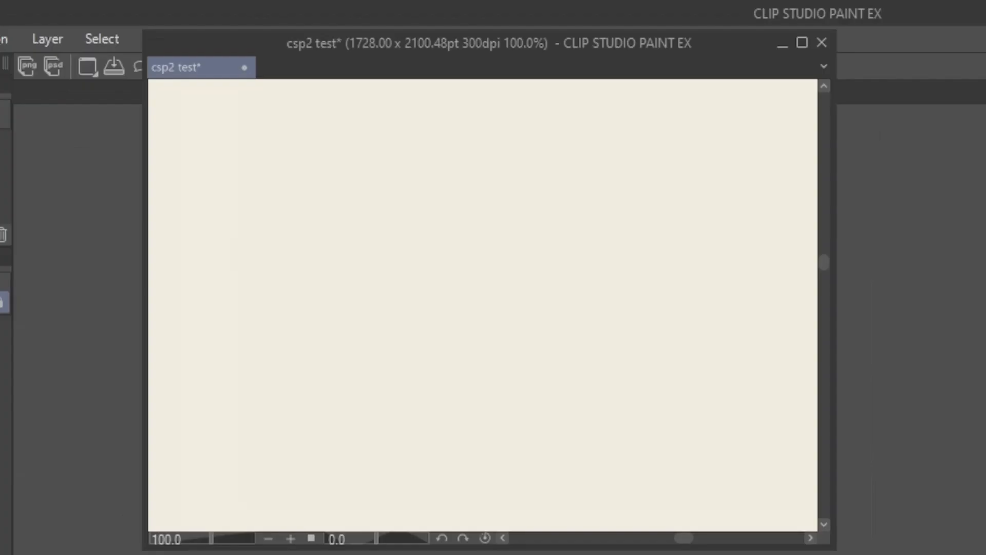
click(114, 66)
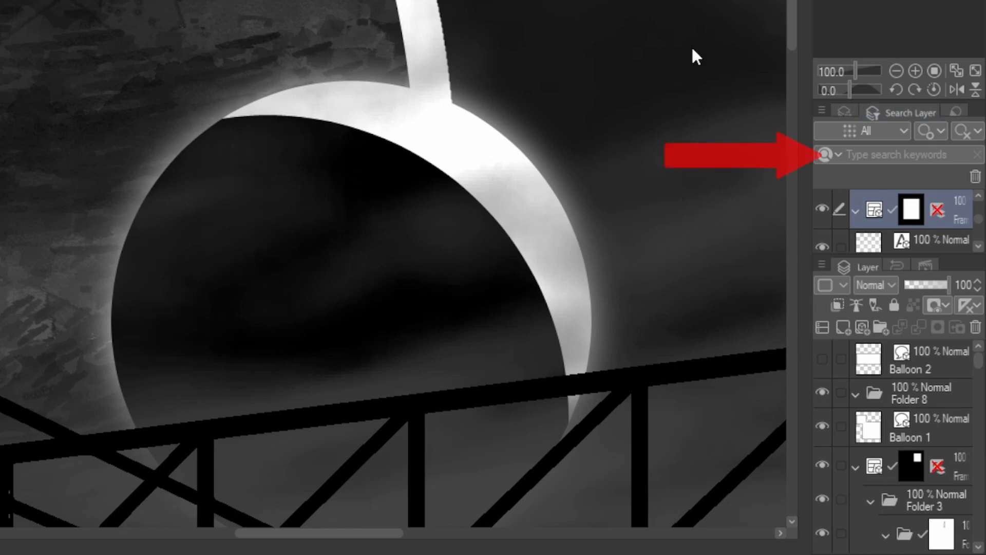
Step: Filter the Search Layer palette with the keyword 'pap'
text(pap)
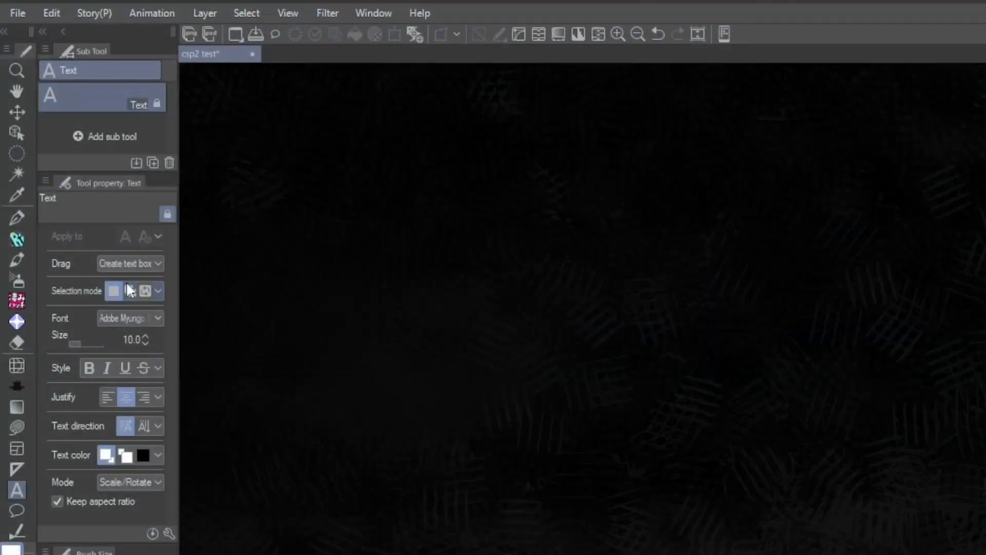
Step: Draw a centred text frame and enter 'One morning, when Gregor Samsa woke from troubled dreams...'
drag(370, 181, 607, 366)
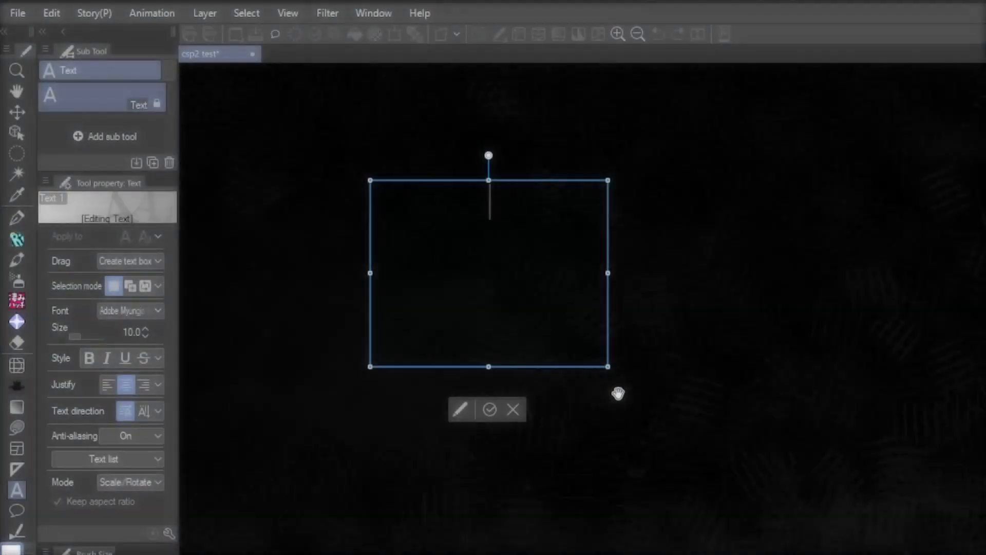
text(One morning)
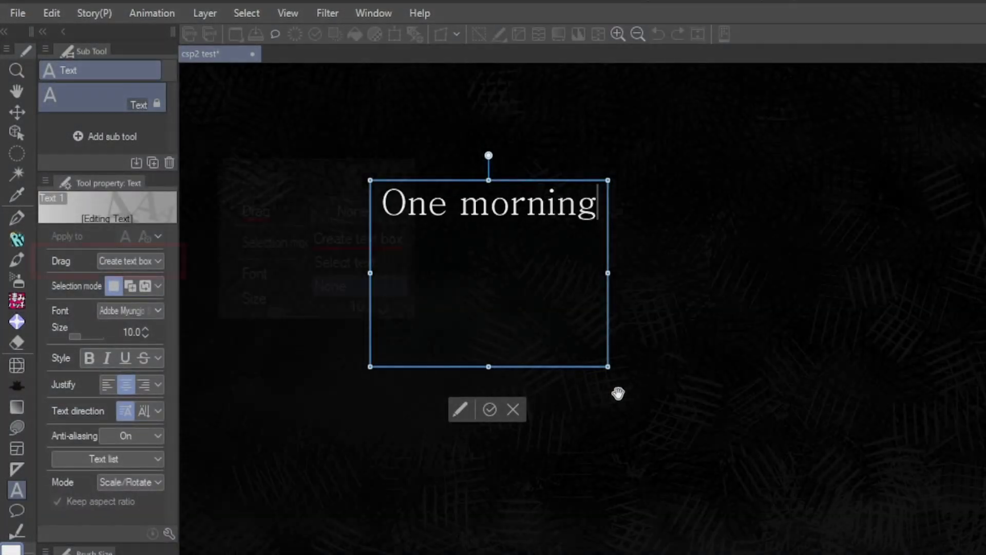
click(131, 260)
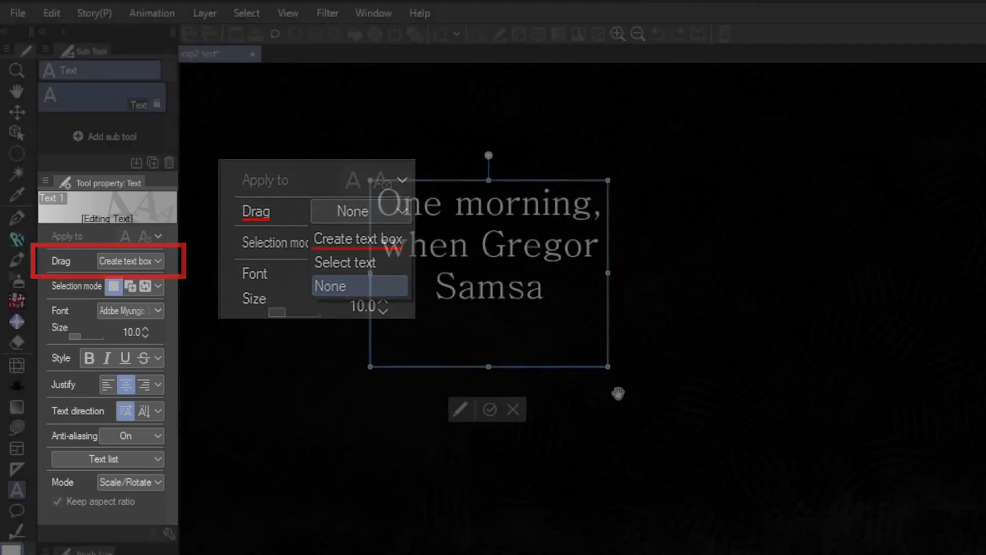
text(woke from troubled dreams...)
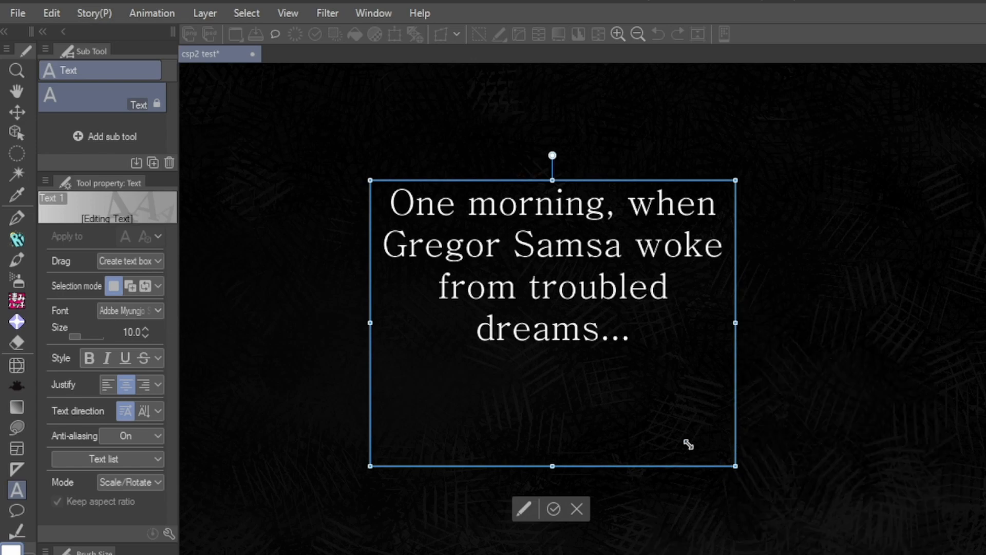
Step: Switch Text drag to Select text and set both selected texts to Arial Rounded
click(129, 263)
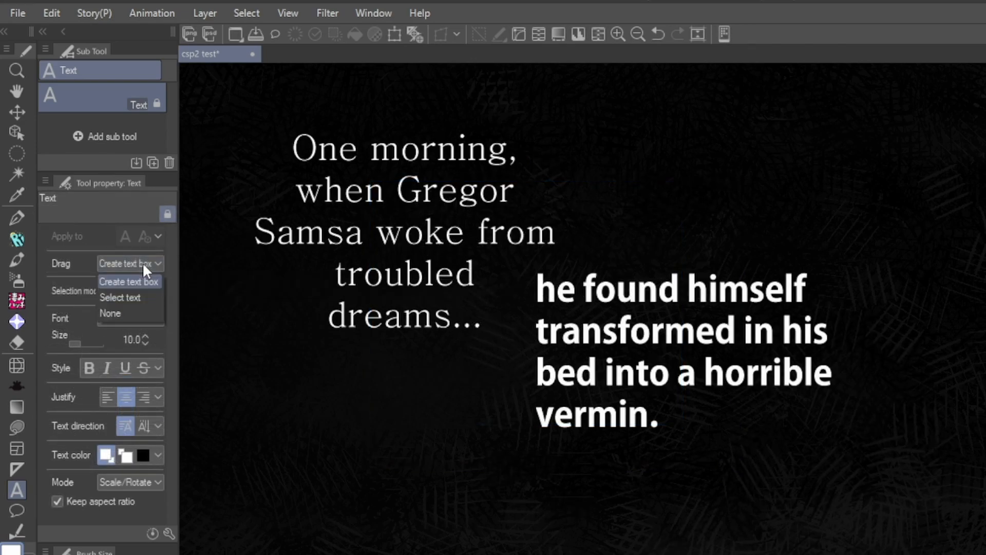
click(121, 297)
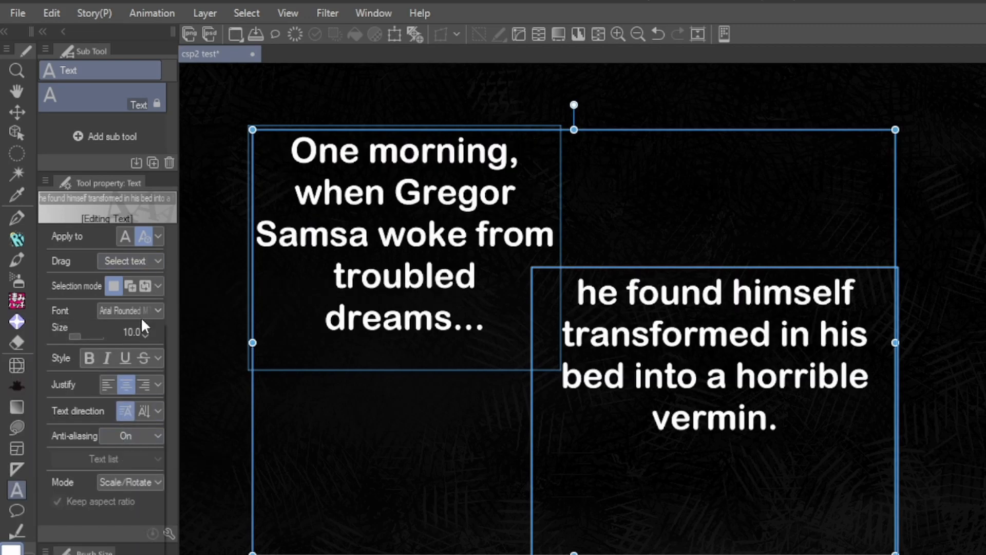
click(125, 310)
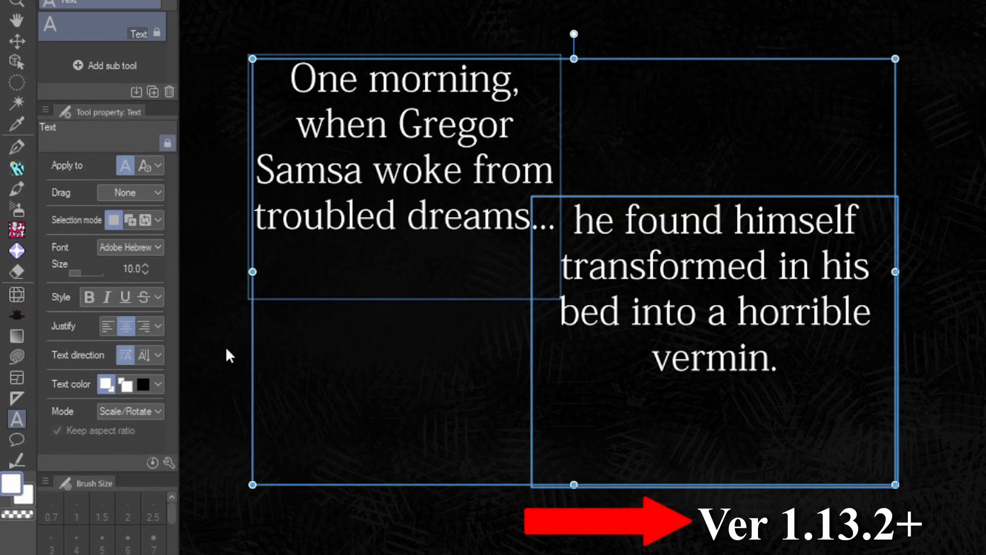
mouse_move(168, 462)
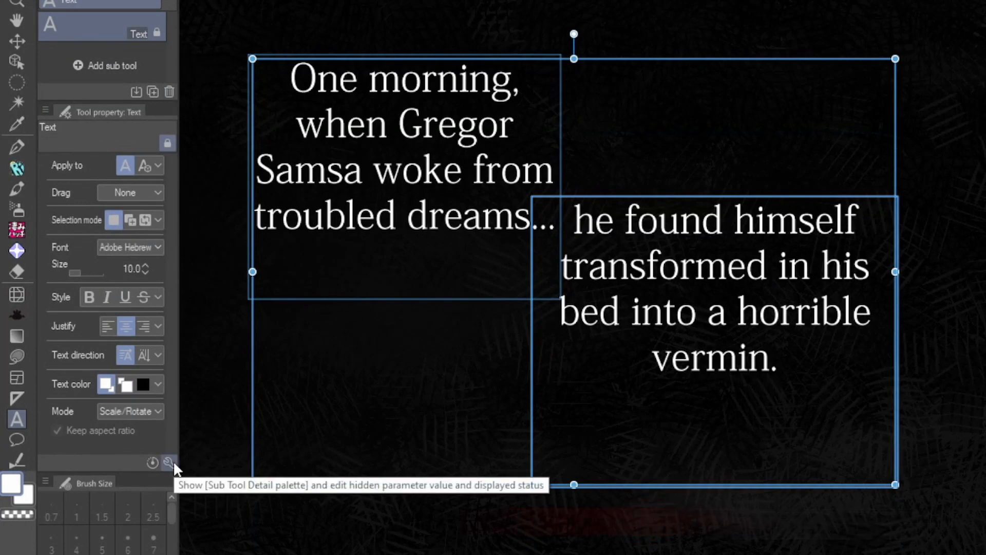
Step: Show the text tool's Compatibility category in Sub Tool Detail, reading version 2.0.0
click(167, 461)
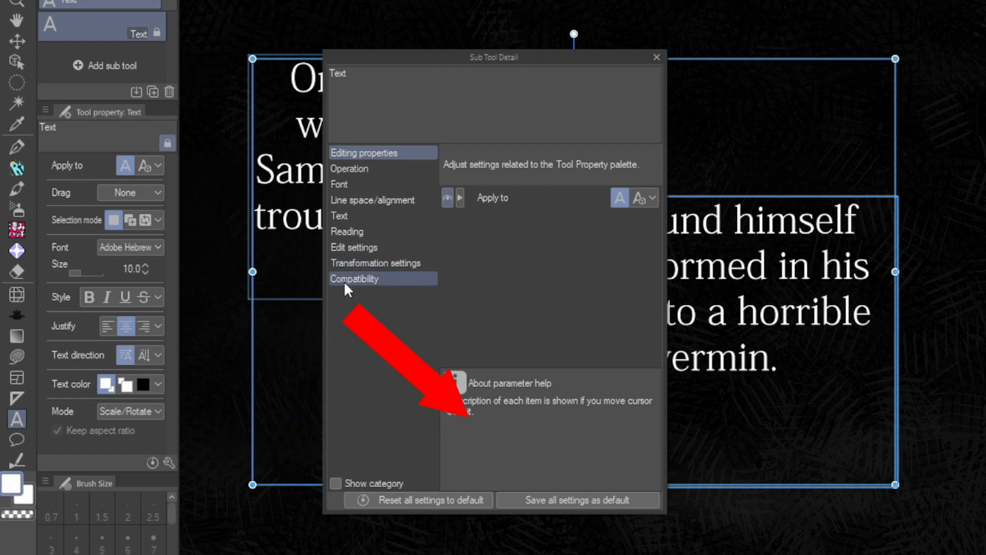
click(354, 279)
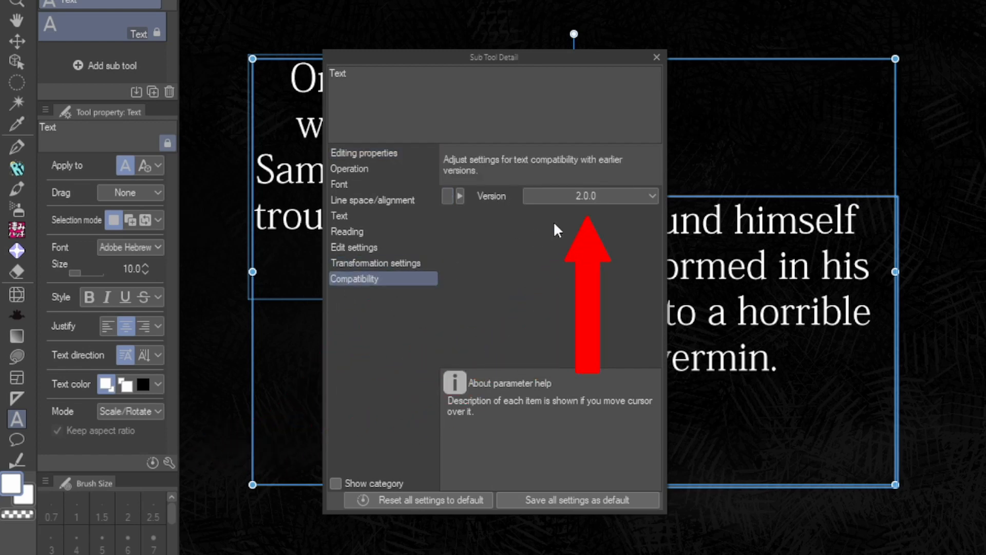
click(590, 195)
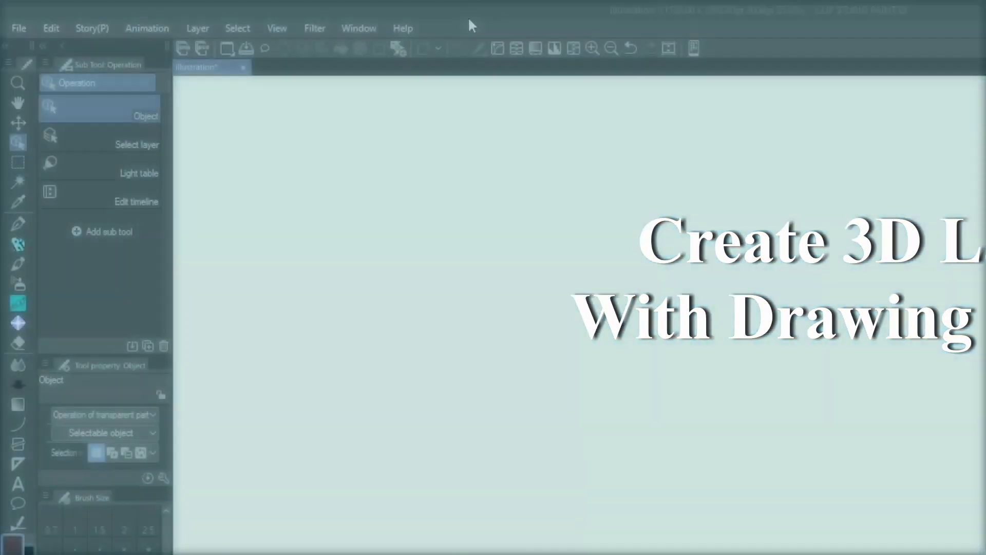
Step: Add a 3D drawing figure via Layer > New Layer, choosing a body shape and a 3D-tagged leaping pose
click(197, 29)
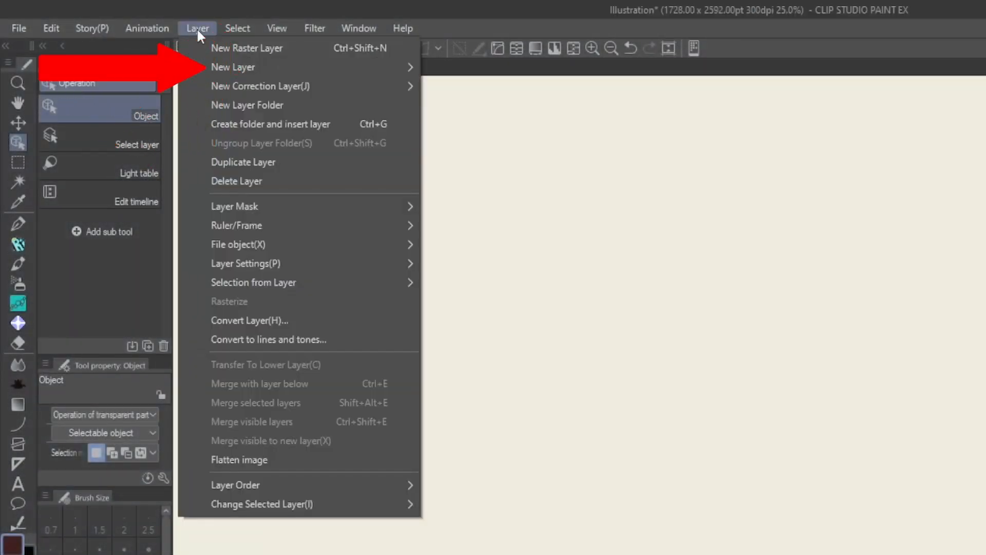
mouse_move(233, 67)
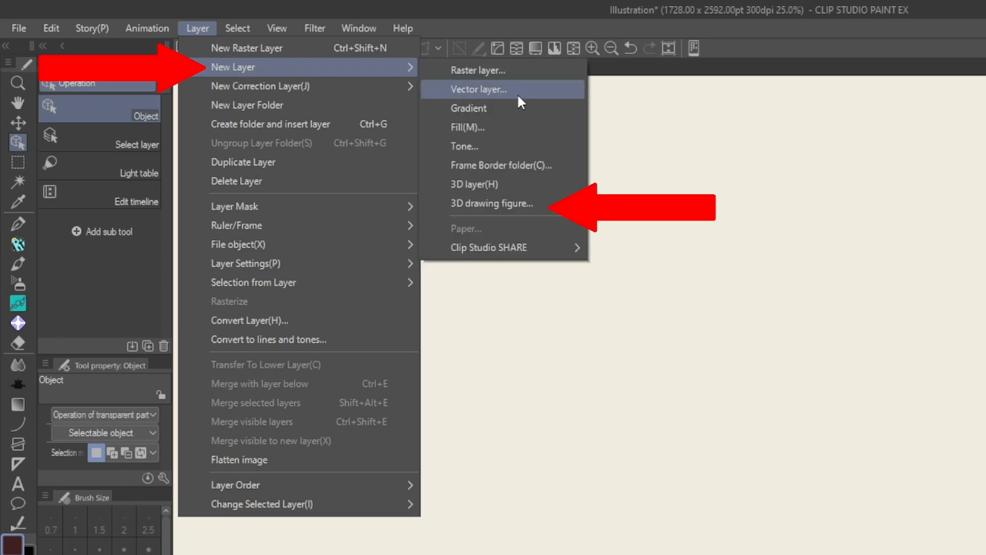
click(492, 203)
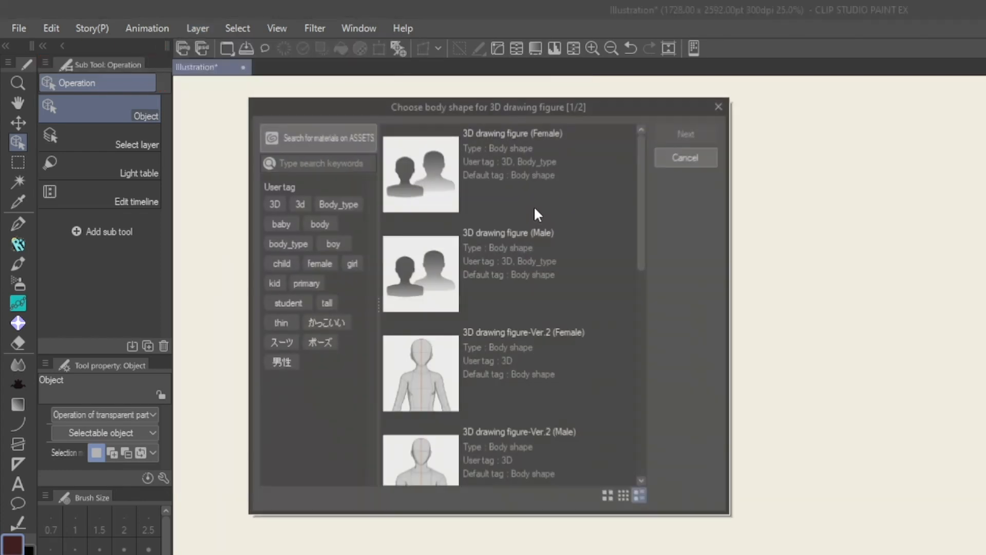
click(686, 134)
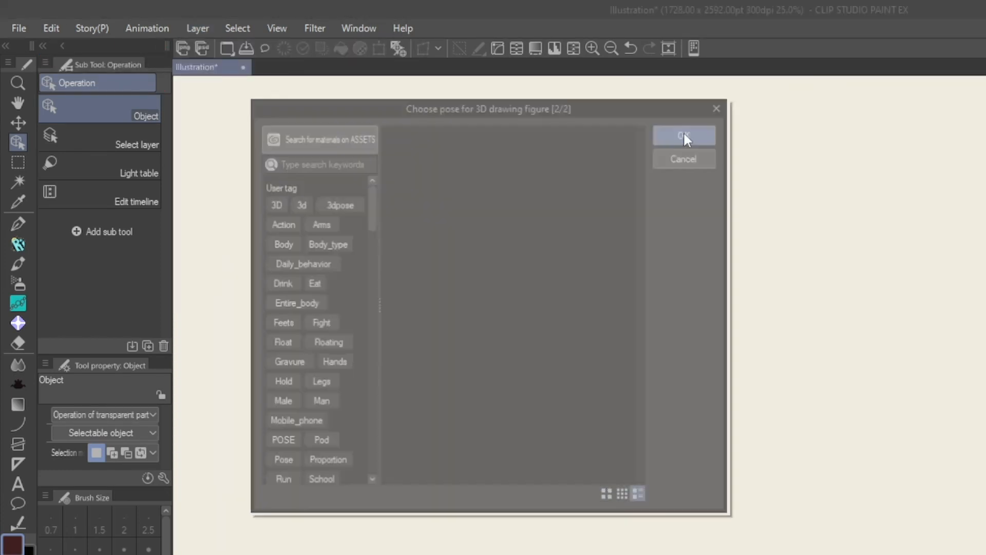
click(275, 204)
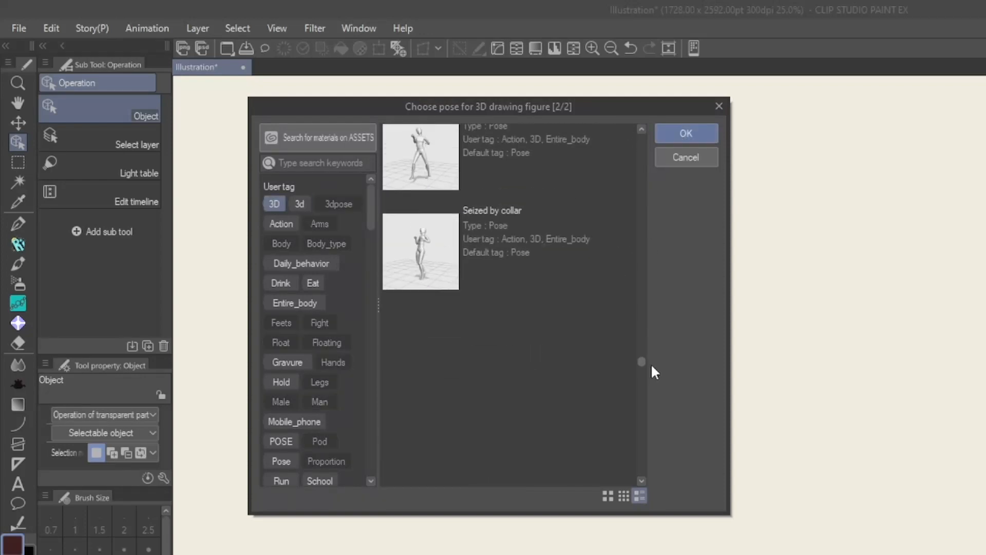
click(685, 134)
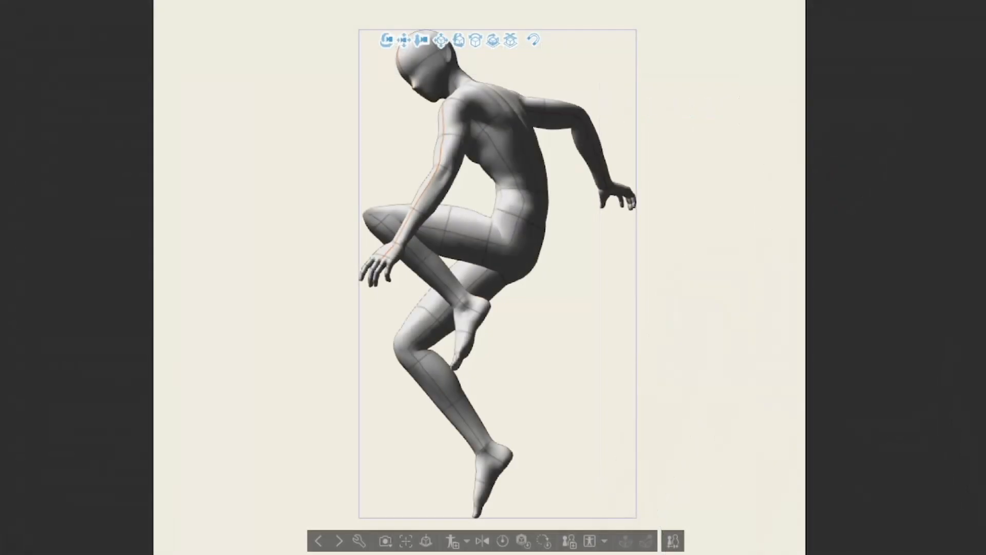
Step: Open the 3D drawing figure's body settings in Sub Tool Detail and set its sex to female
click(478, 225)
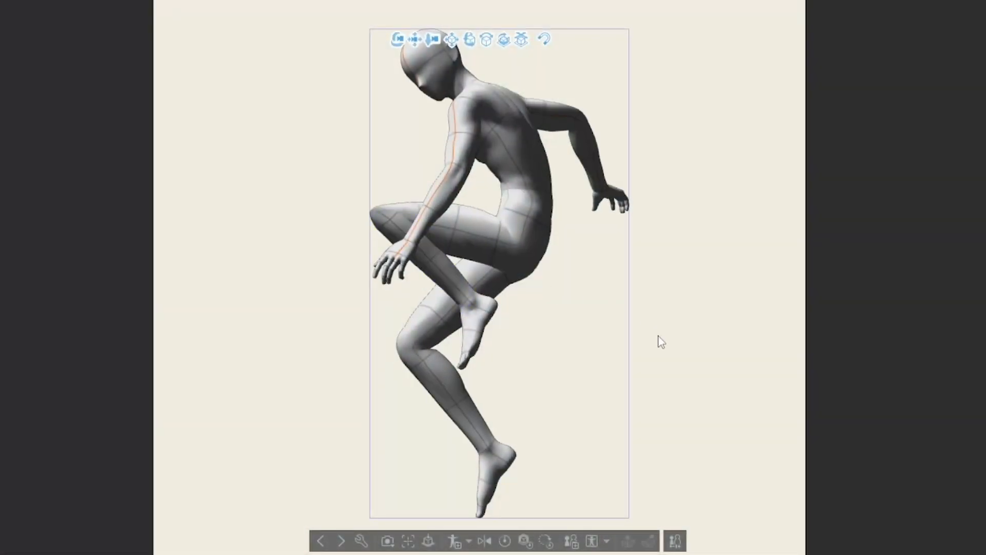
click(674, 540)
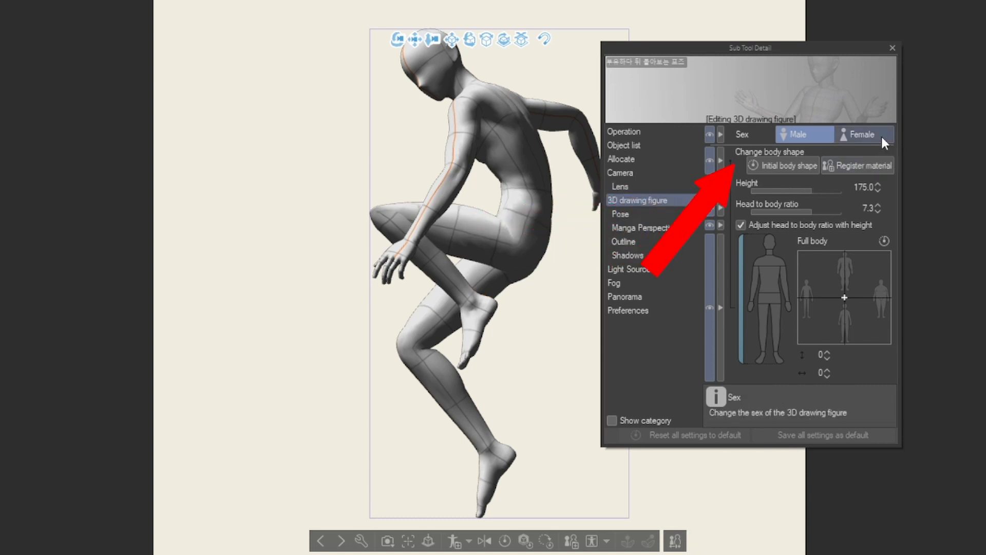
click(864, 134)
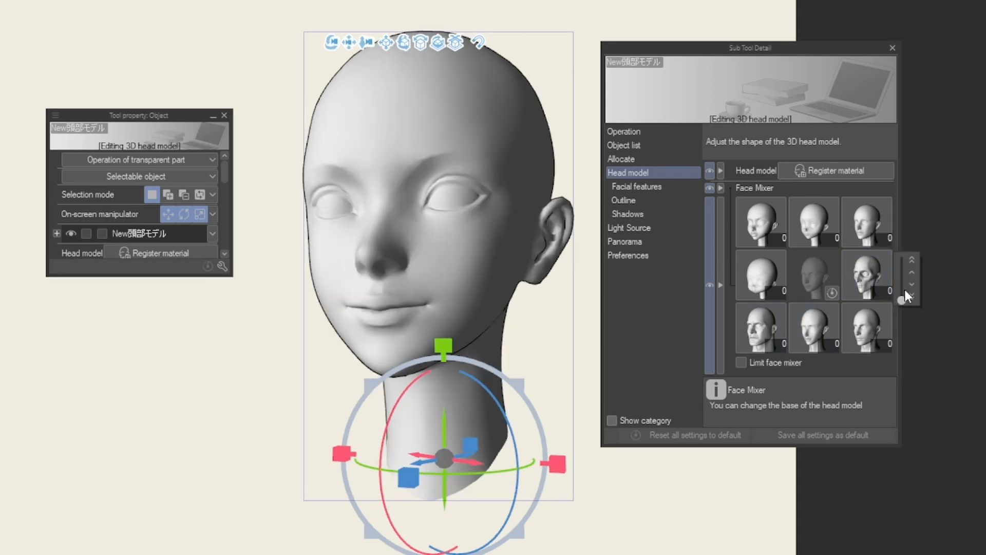
Step: Raise a male base face's Face Mixer weight to make the head an angular adult male
click(760, 222)
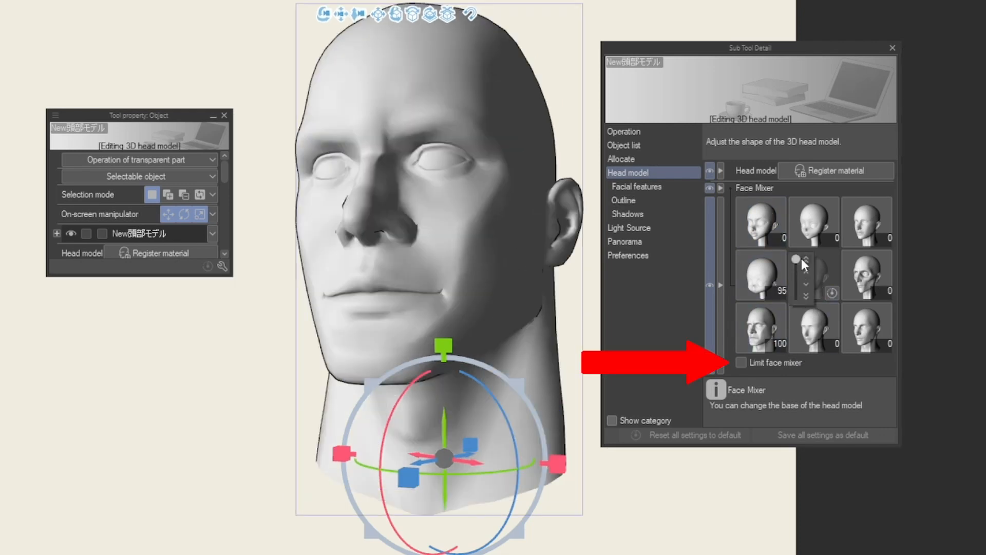
click(742, 363)
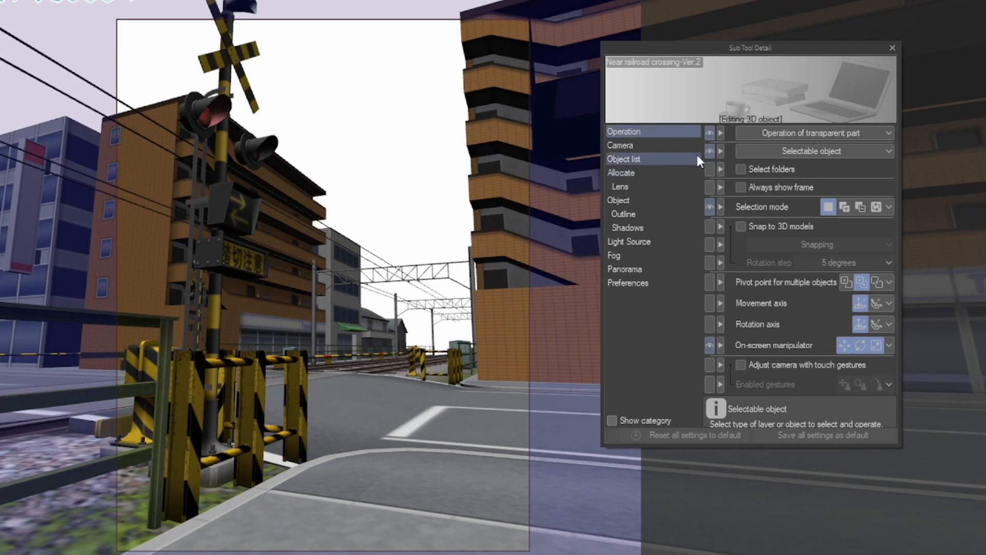
Step: Enable fog on the railroad crossing scene and adjust its start point
click(627, 227)
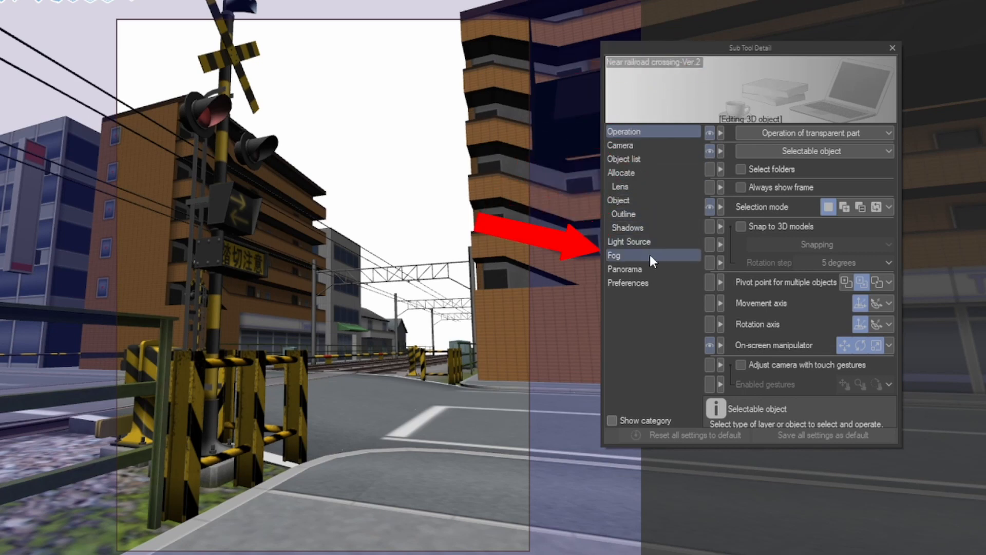
click(614, 255)
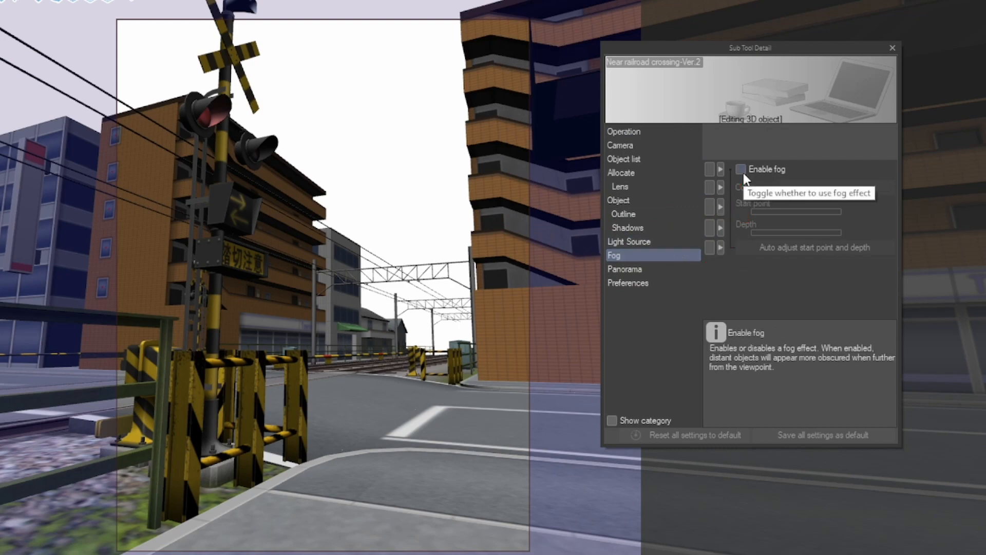
click(741, 170)
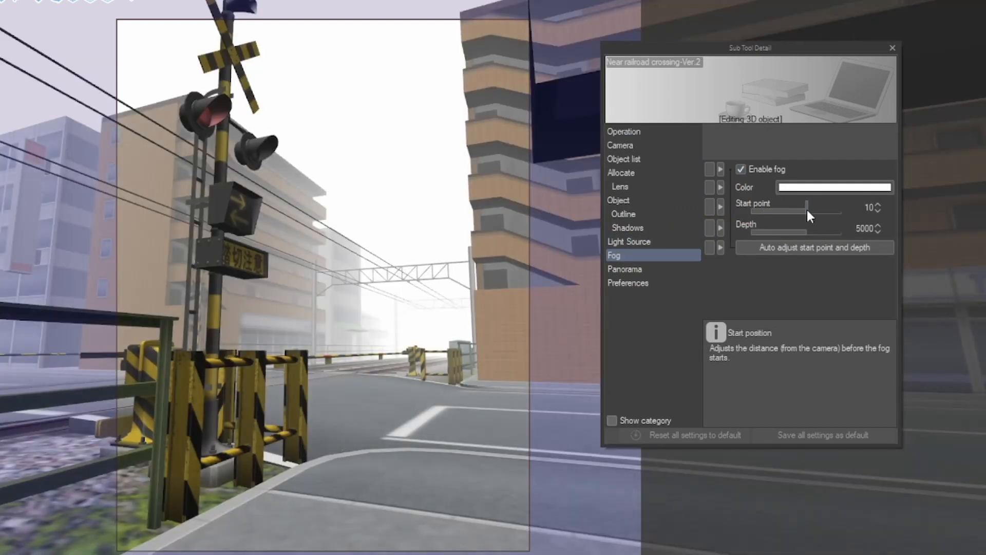
click(834, 187)
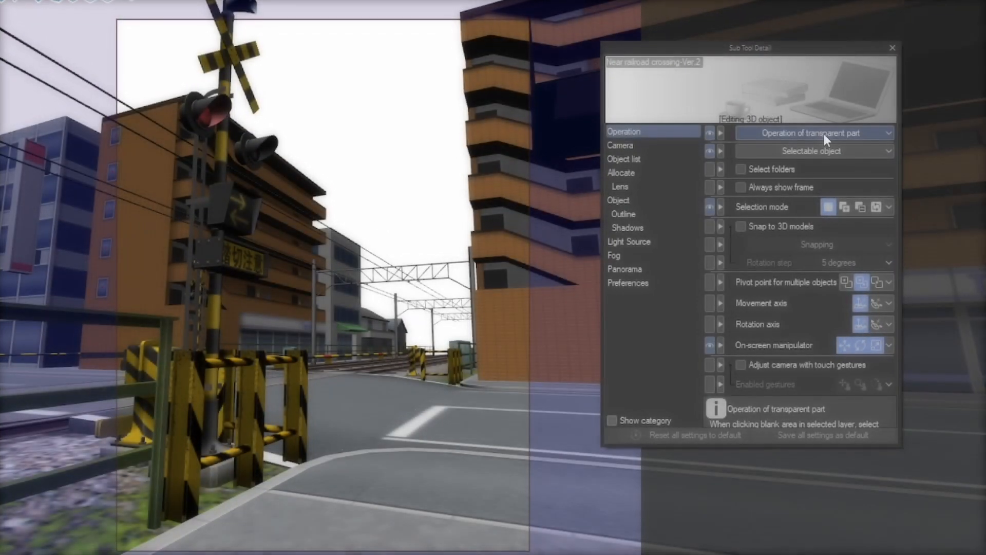
Step: In the Lens settings, straighten the vertical perspective of the railroad scene
click(629, 186)
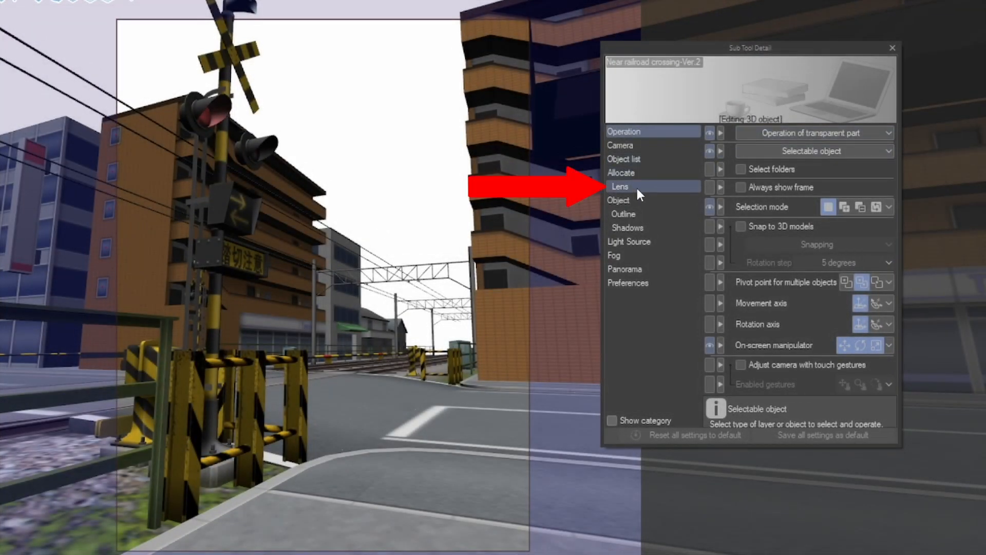
click(620, 186)
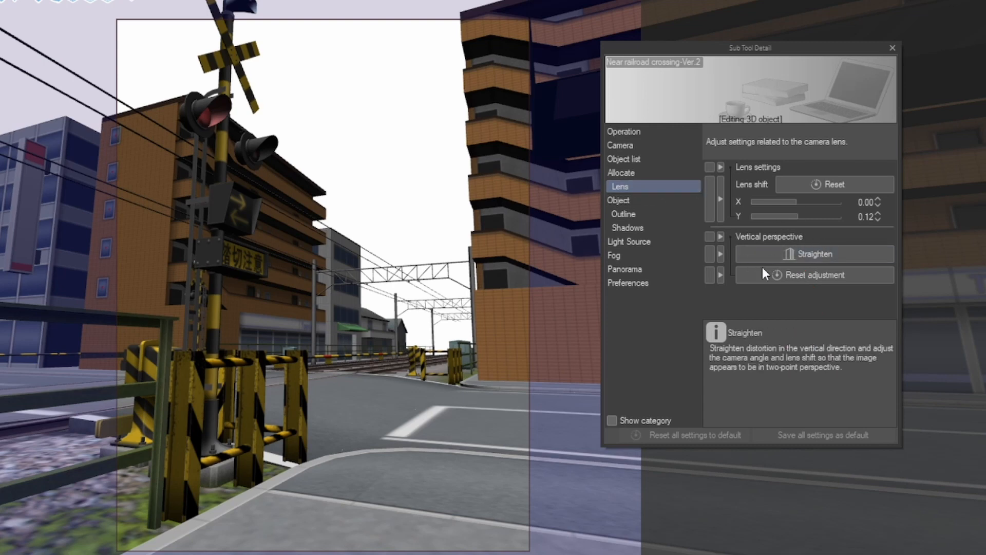
mouse_move(812, 256)
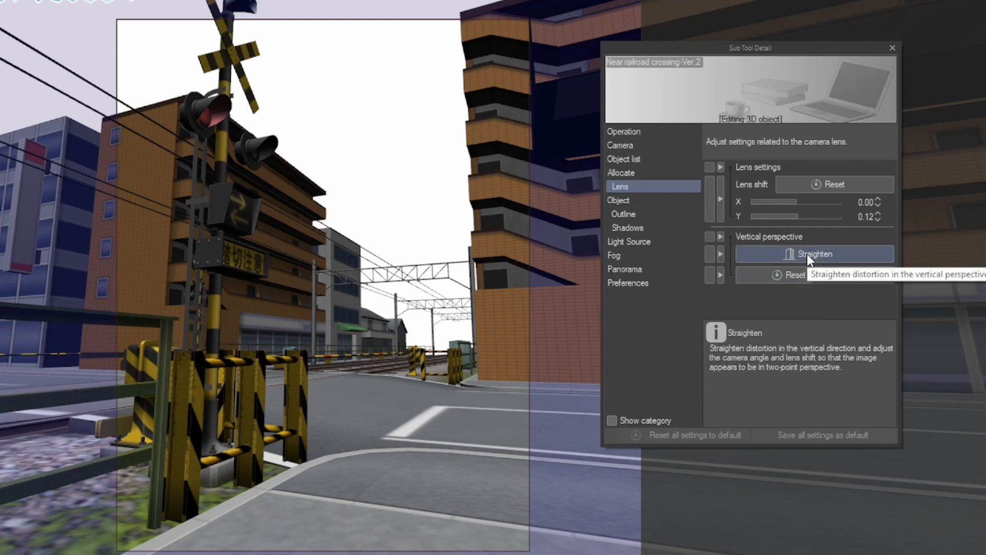
click(814, 254)
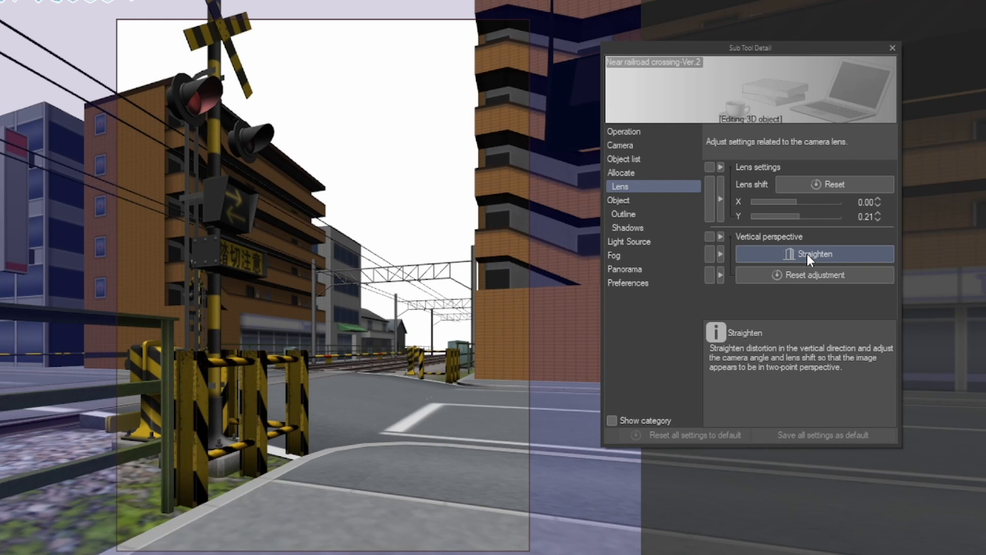
mouse_move(825, 231)
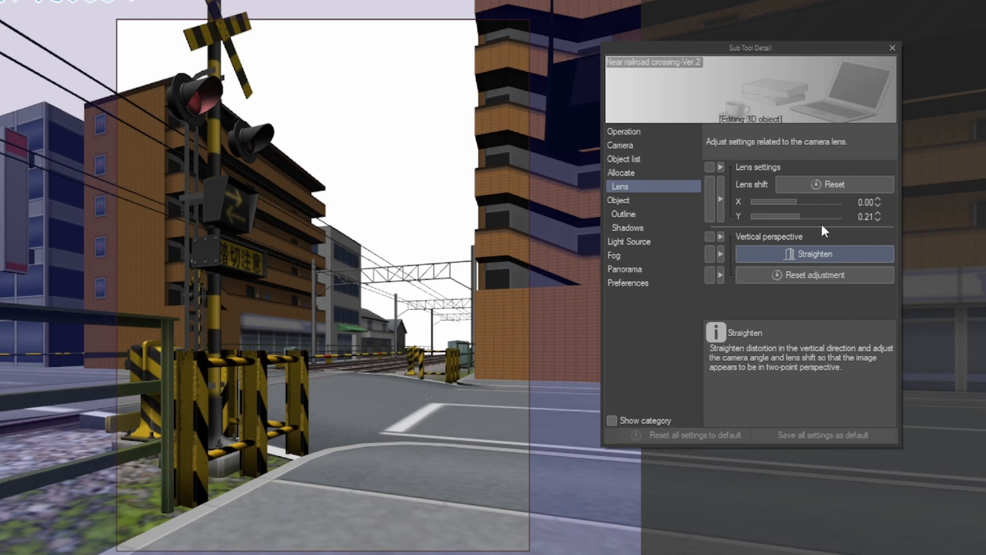